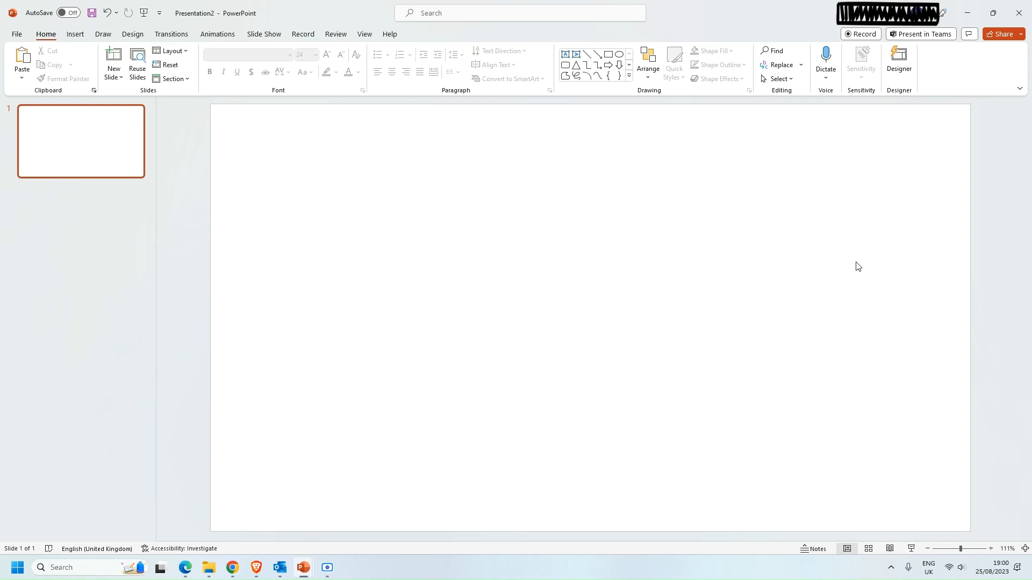
{"action": "mouse_move", "coordinate": [222, 216]}
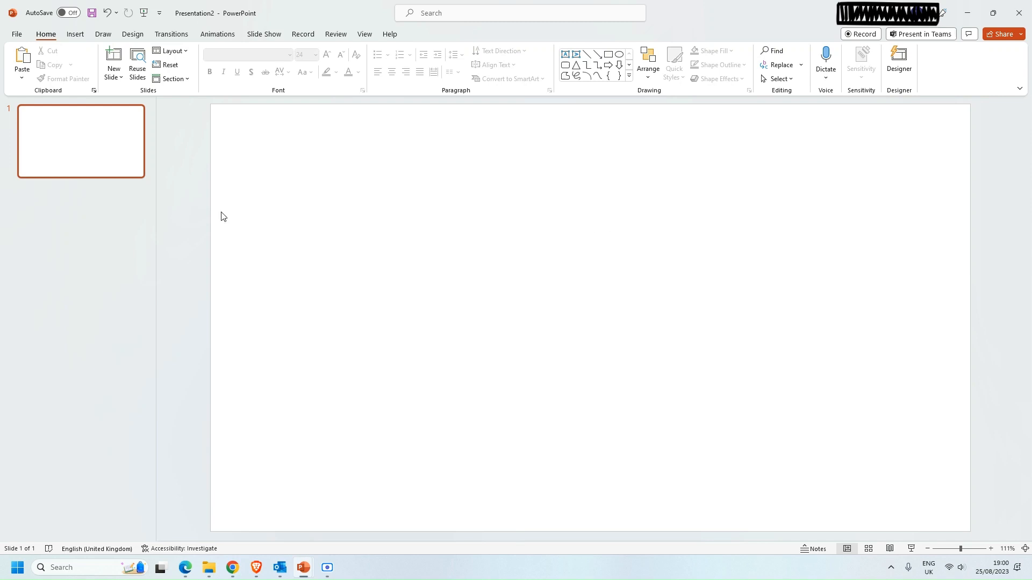
{"action": "mouse_move", "coordinate": [76, 38]}
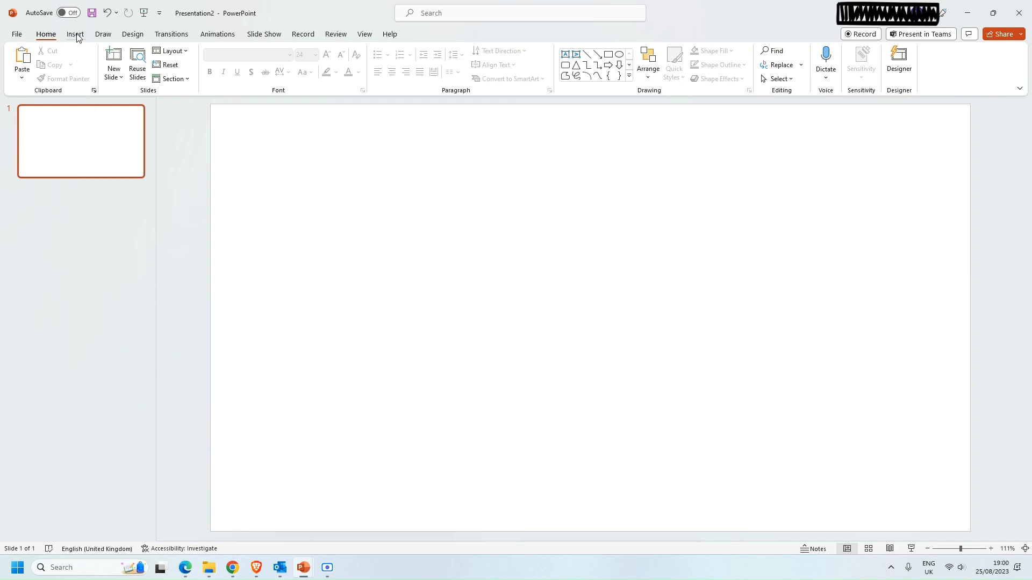
Open the Shapes gallery from the Insert tab to reach the freeform drawing tools
{"action": "left_click", "coordinate": [74, 34]}
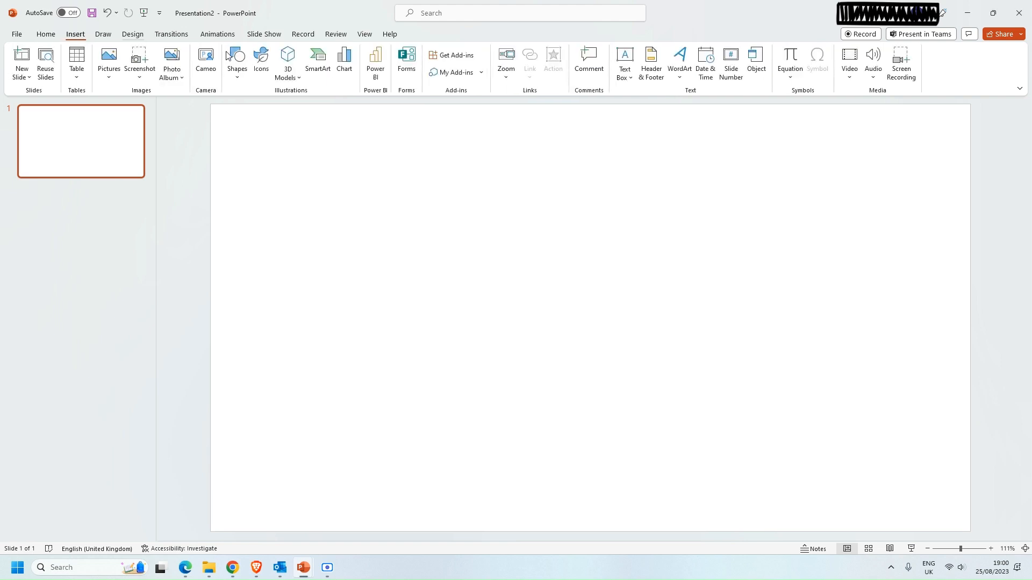
{"action": "mouse_move", "coordinate": [237, 59]}
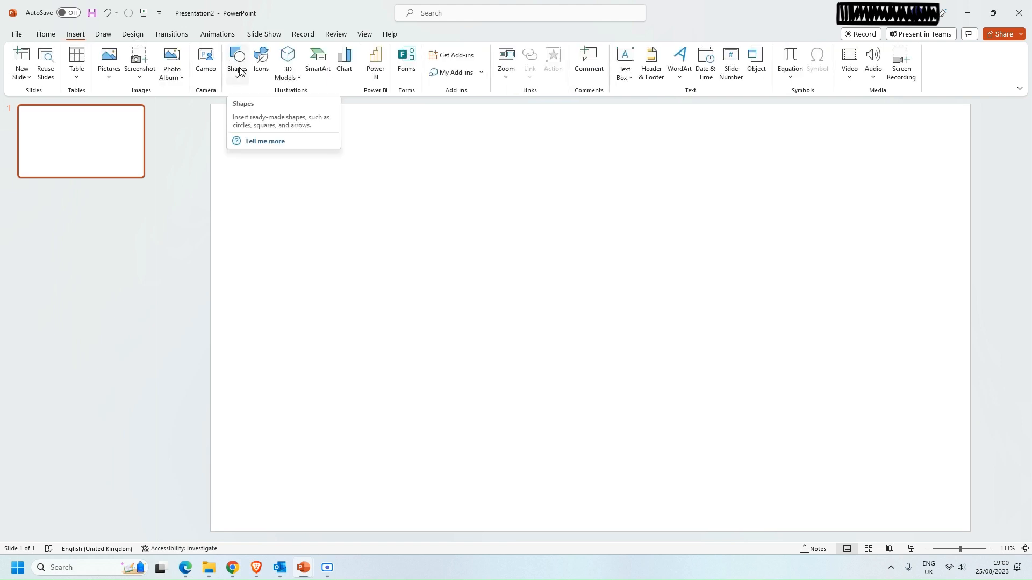
{"action": "left_click", "coordinate": [237, 62]}
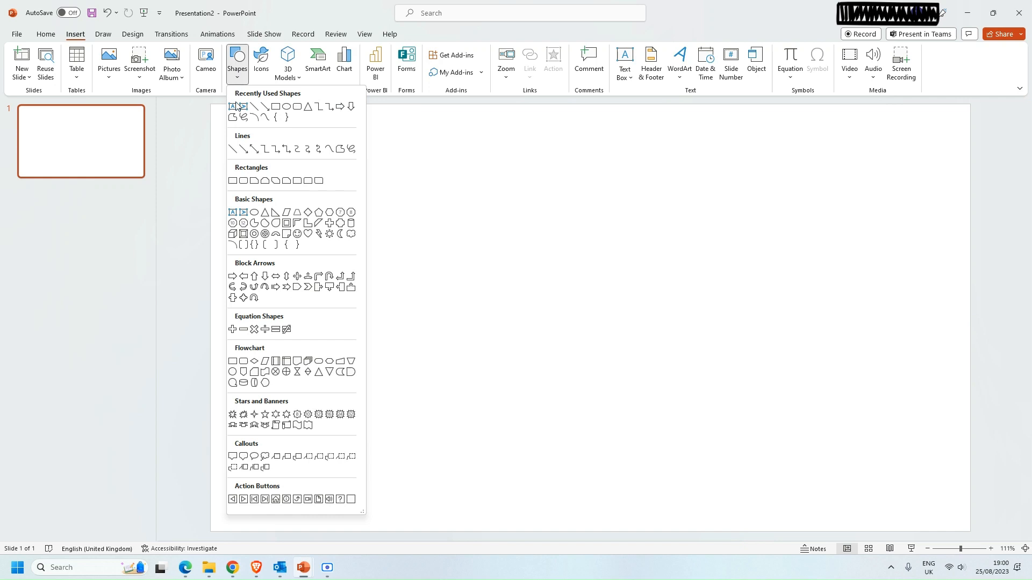
{"action": "mouse_move", "coordinate": [232, 149]}
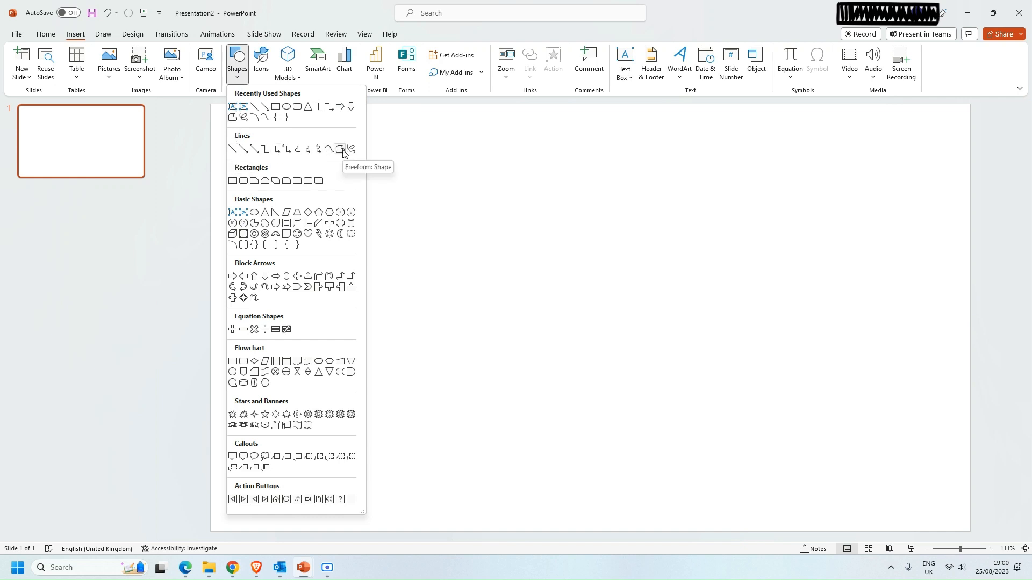
{"action": "mouse_move", "coordinate": [341, 149]}
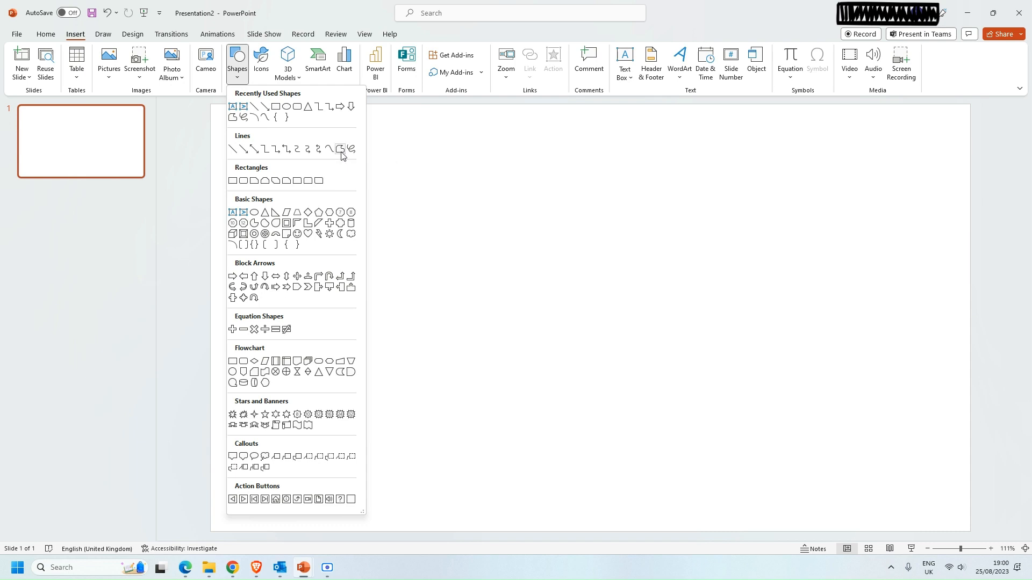
{"action": "mouse_move", "coordinate": [340, 149]}
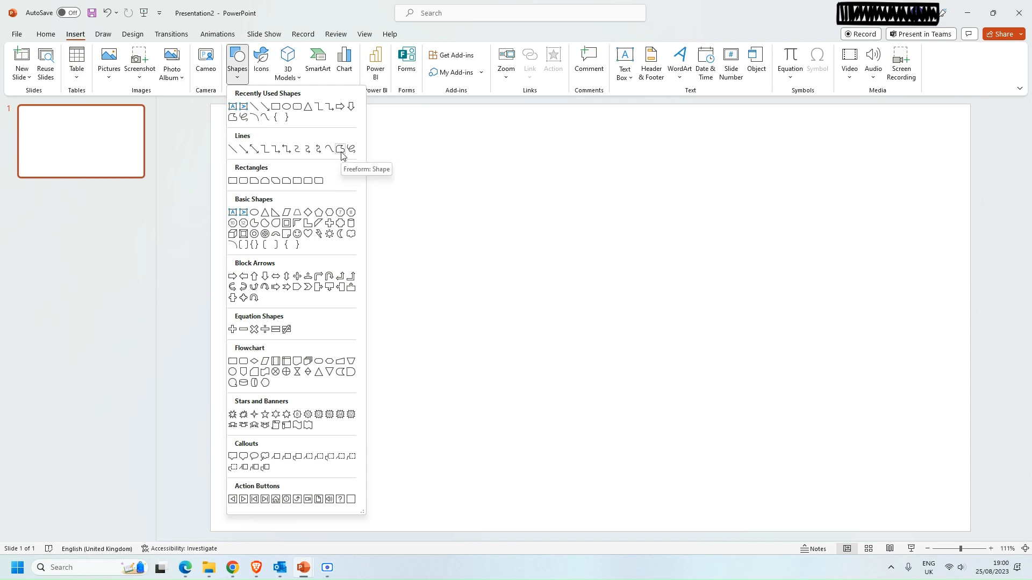
Draw an irregular blue-filled polygon with Freeform: Shape, closing it near its starting point
{"action": "left_click", "coordinate": [340, 150]}
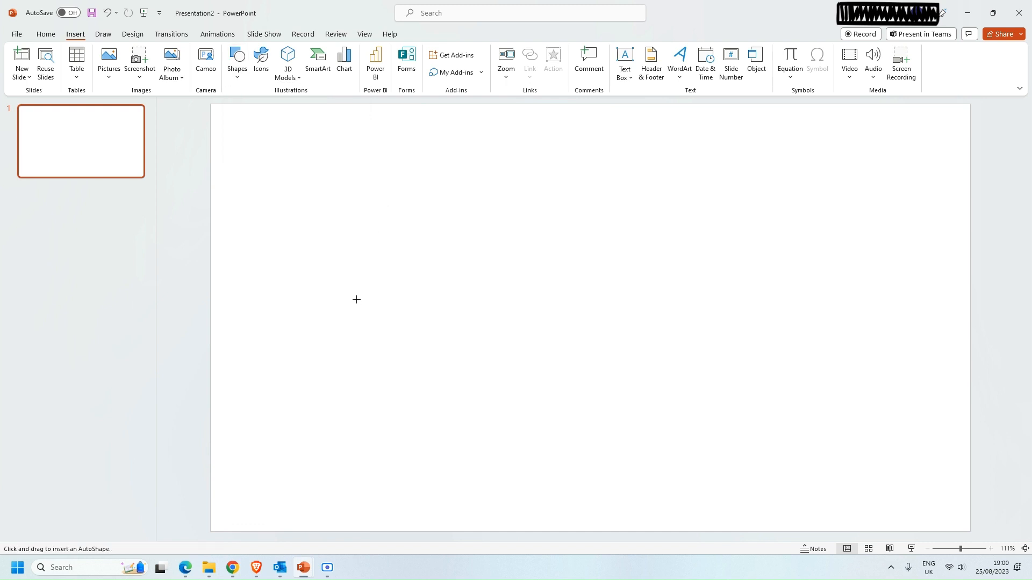
{"action": "mouse_move", "coordinate": [350, 291]}
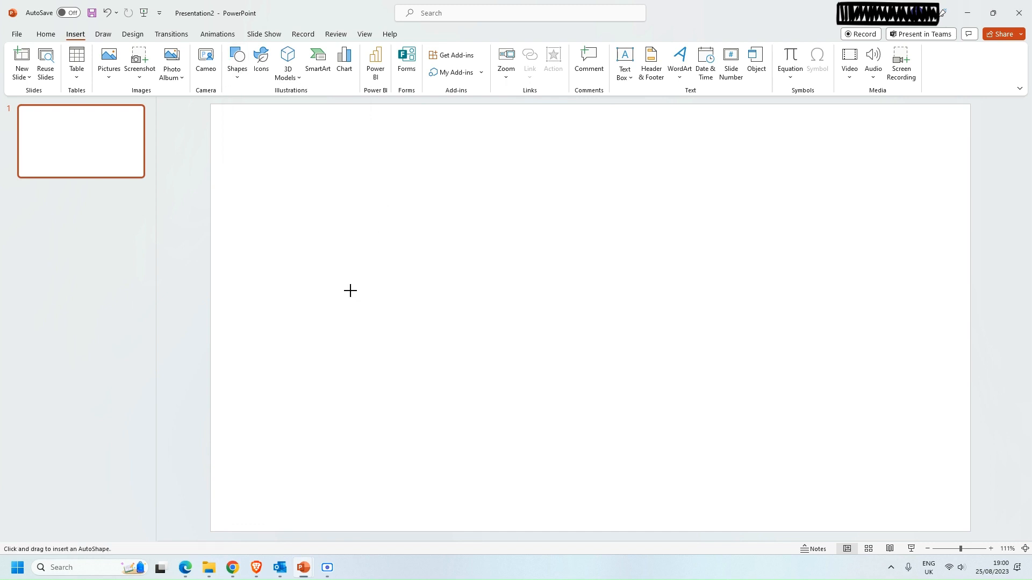
{"action": "left_click_drag", "start_coordinate": [349, 291], "coordinate": [499, 188]}
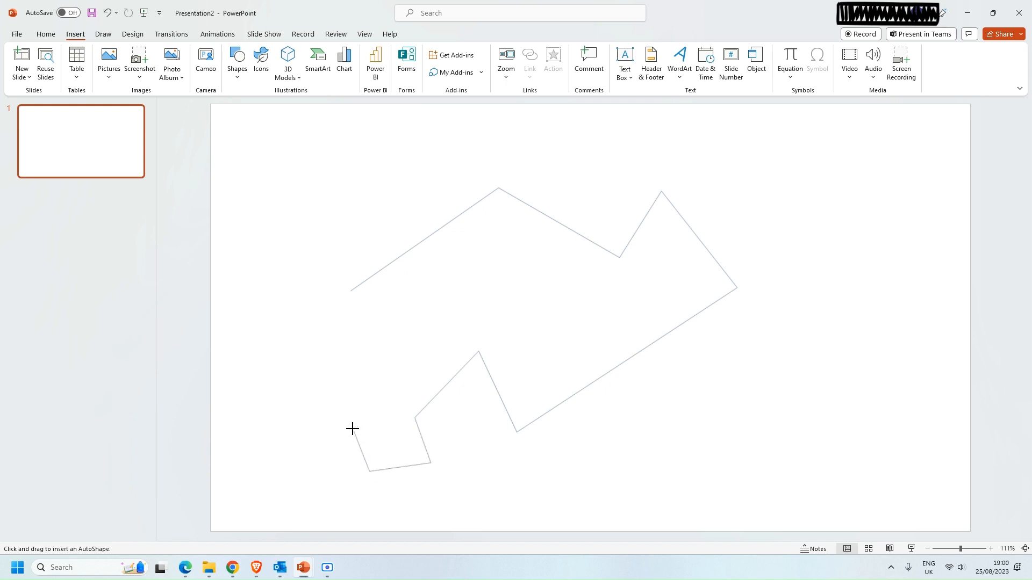
{"action": "mouse_move", "coordinate": [372, 470]}
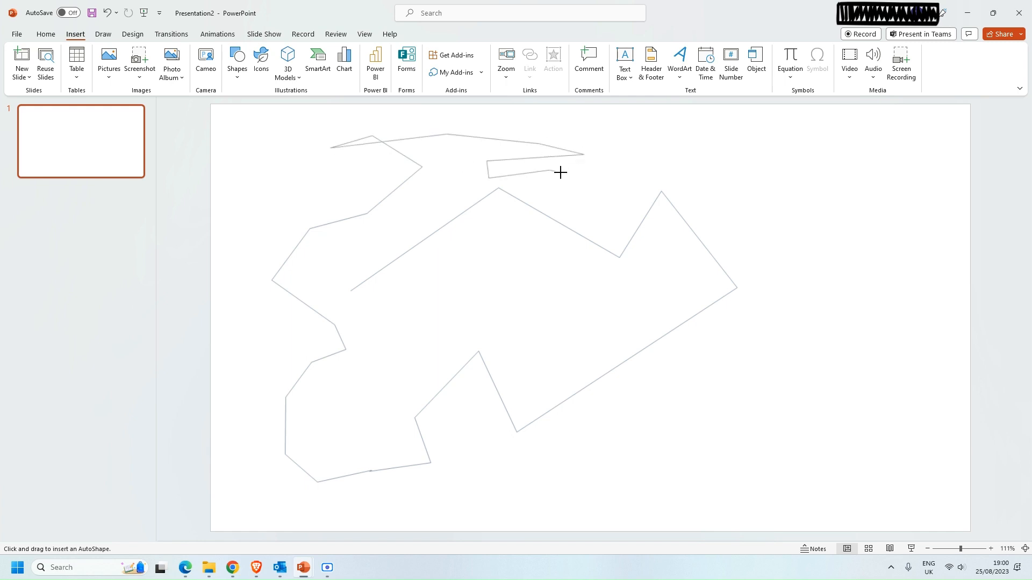
{"action": "left_click_drag", "start_coordinate": [560, 173], "coordinate": [335, 300]}
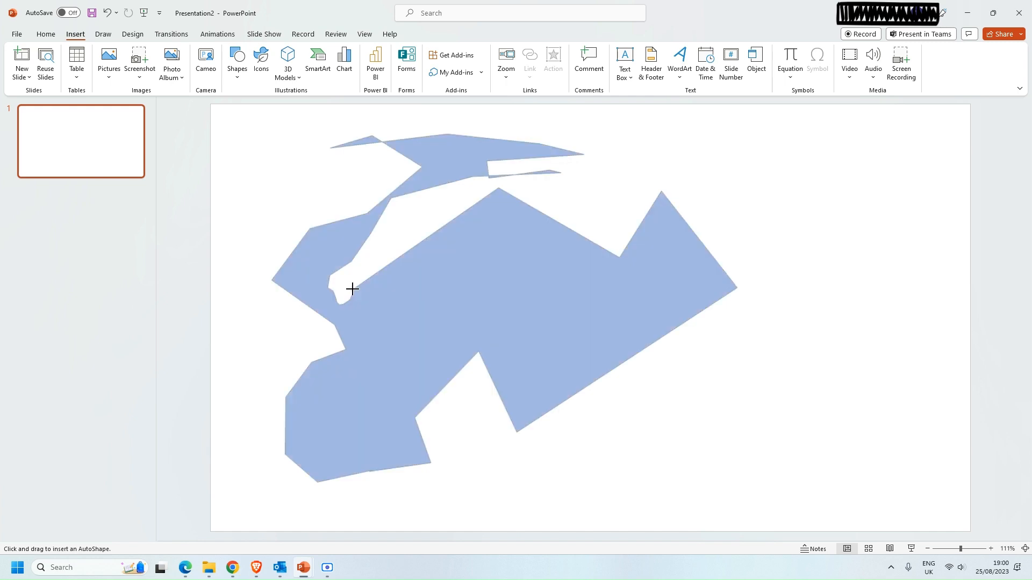
{"action": "left_click", "coordinate": [352, 290]}
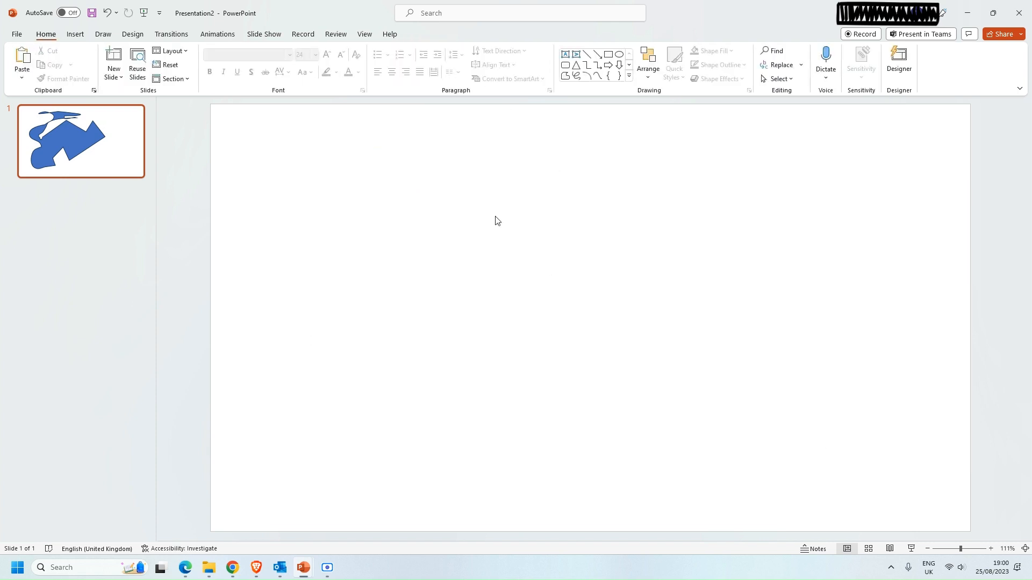
Pick the Curve tool from the Insert Shapes gallery's Lines group
{"action": "left_click", "coordinate": [75, 33]}
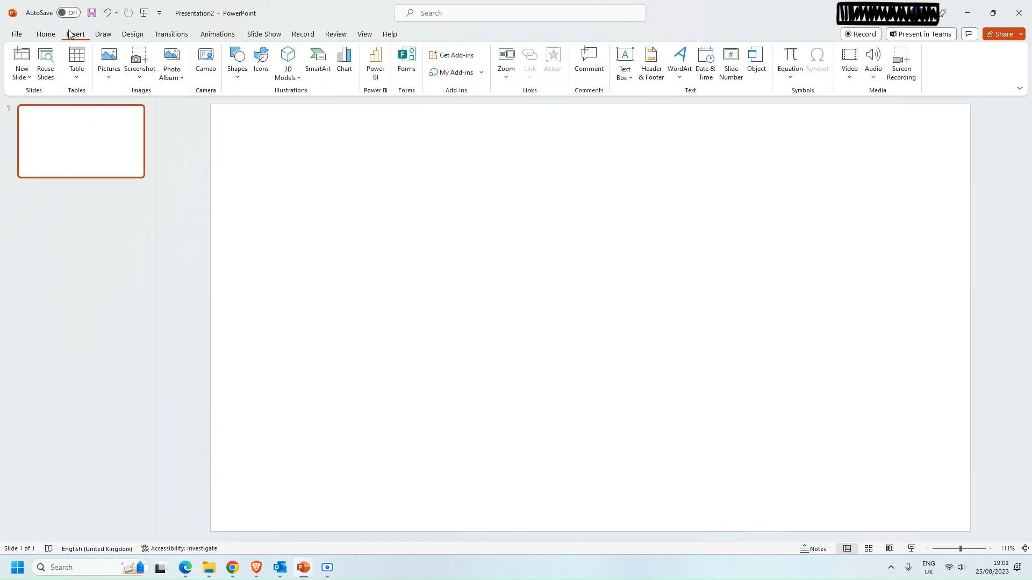
{"action": "left_click", "coordinate": [237, 64]}
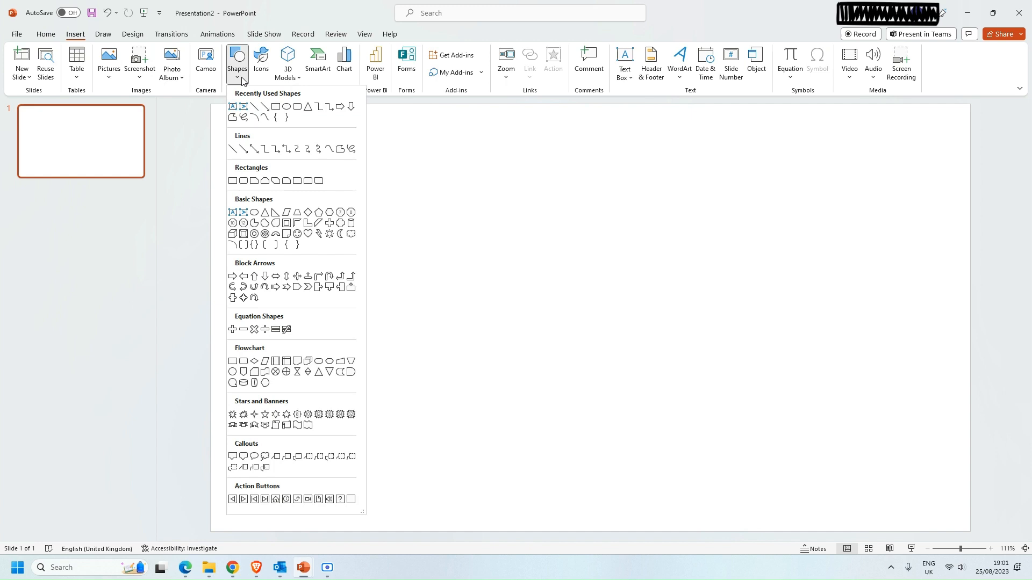
{"action": "mouse_move", "coordinate": [322, 197]}
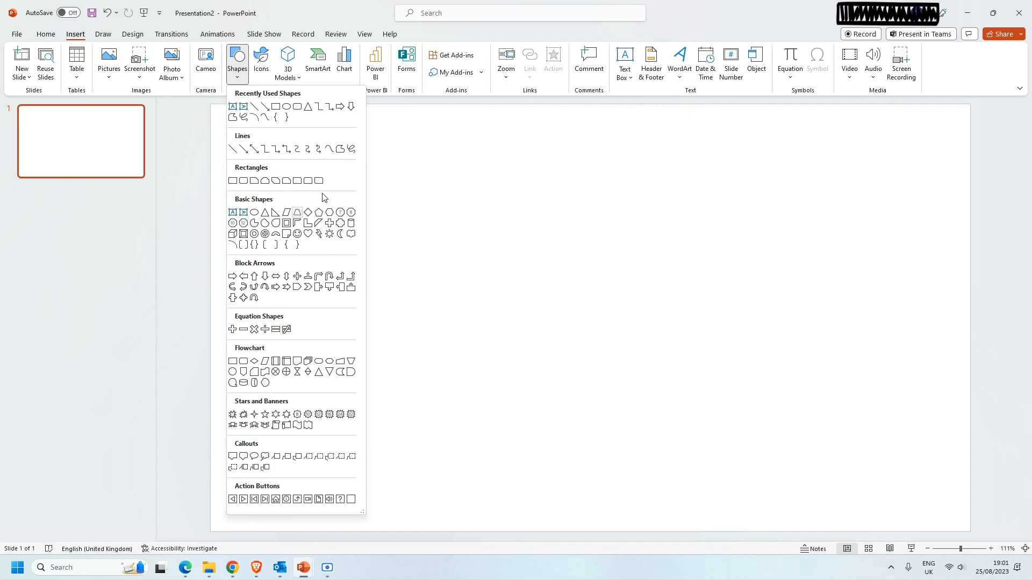
{"action": "mouse_move", "coordinate": [329, 149]}
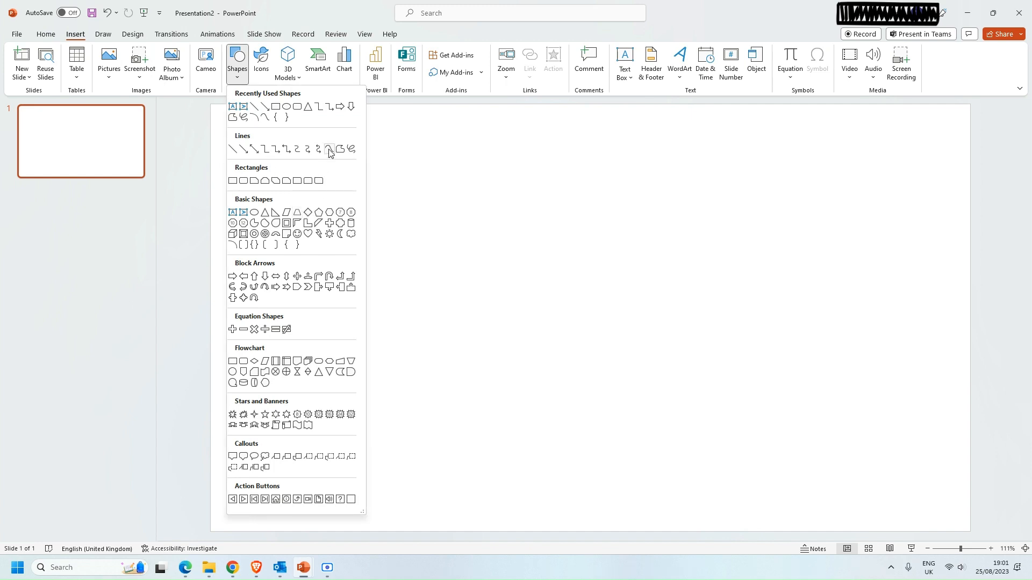
{"action": "left_click", "coordinate": [329, 149]}
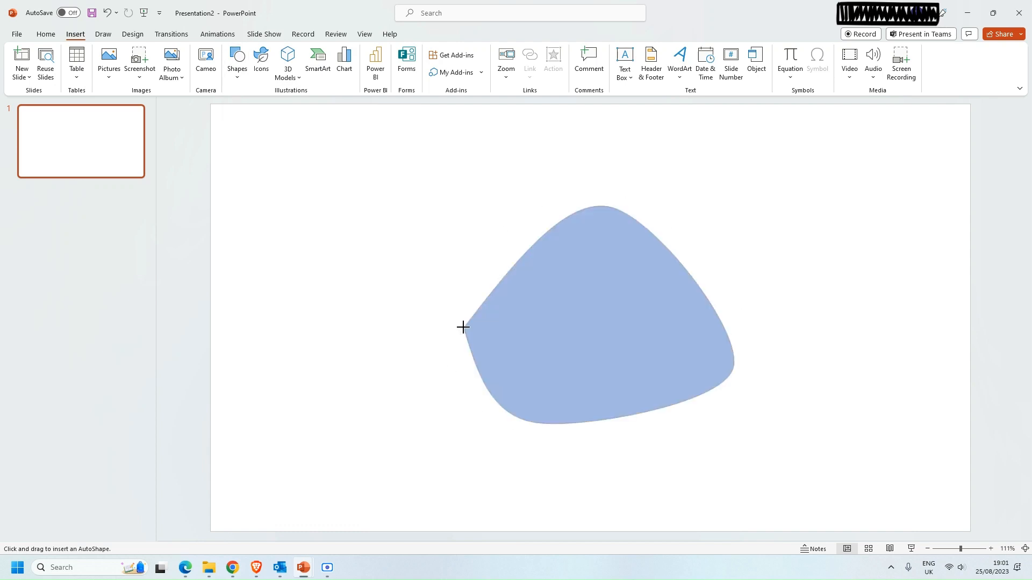
Select and delete the finished blue curved shape, leaving the slide empty
{"action": "left_click", "coordinate": [595, 314]}
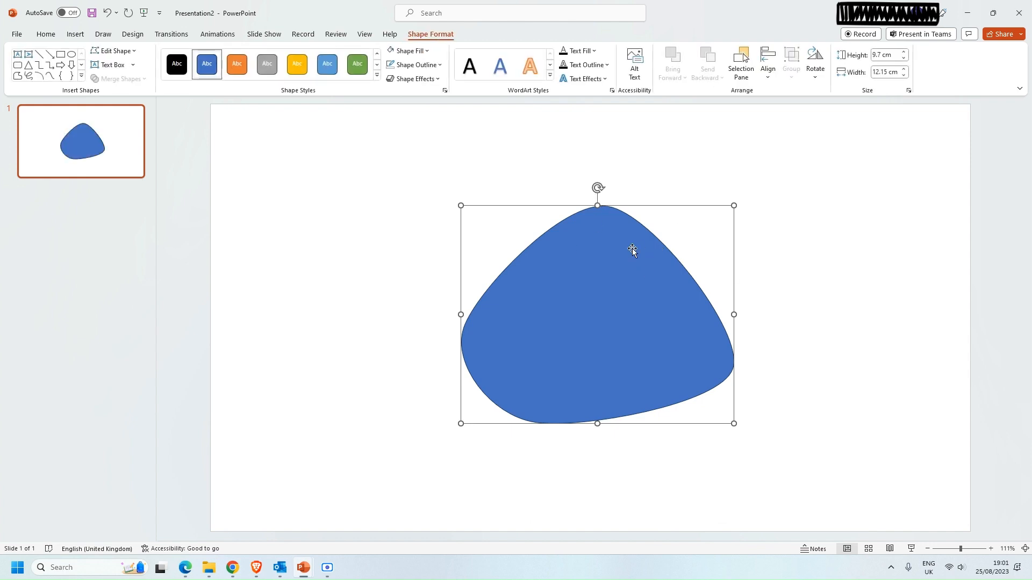
{"action": "key", "text": "Delete"}
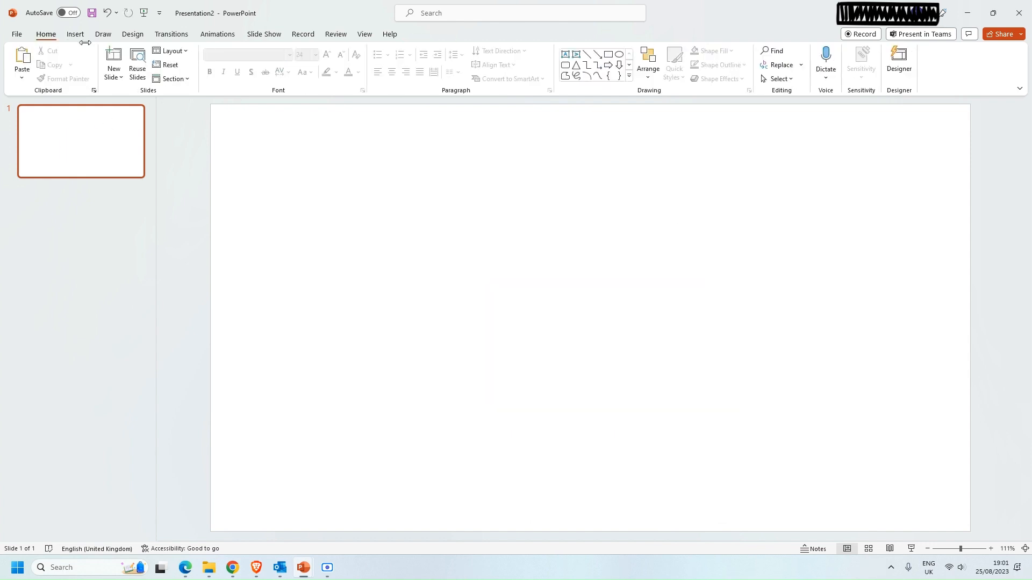
{"action": "left_click", "coordinate": [74, 35]}
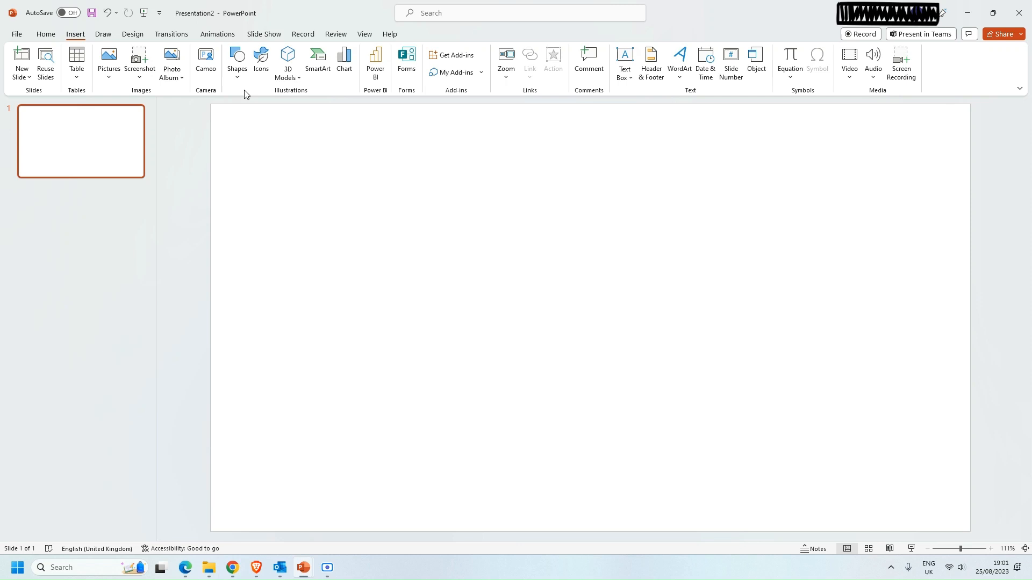
Choose the Freeform: Scribble tool from the Shapes gallery for freehand drawing
{"action": "left_click", "coordinate": [236, 64]}
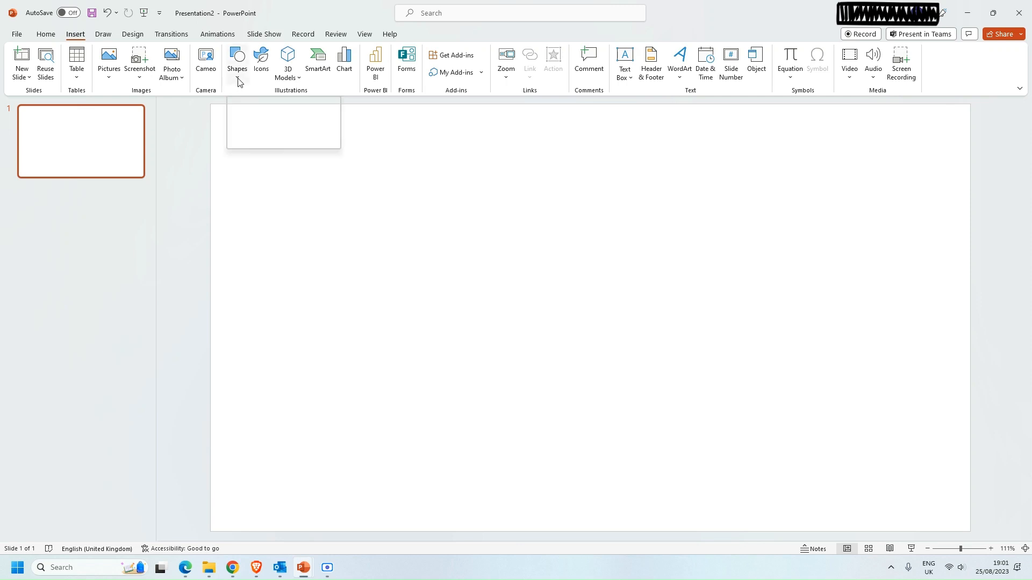
{"action": "left_click", "coordinate": [237, 62]}
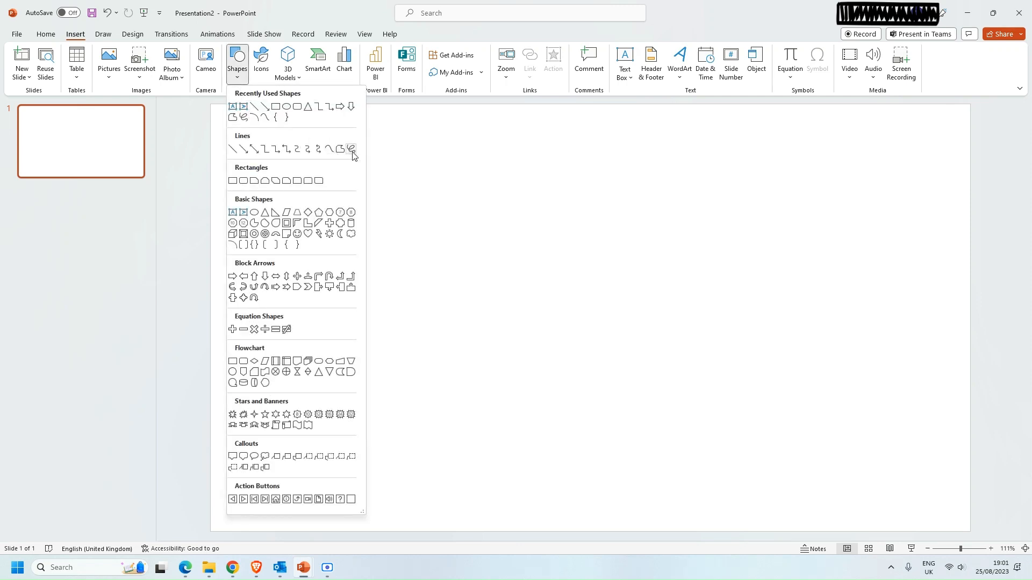
{"action": "mouse_move", "coordinate": [351, 148]}
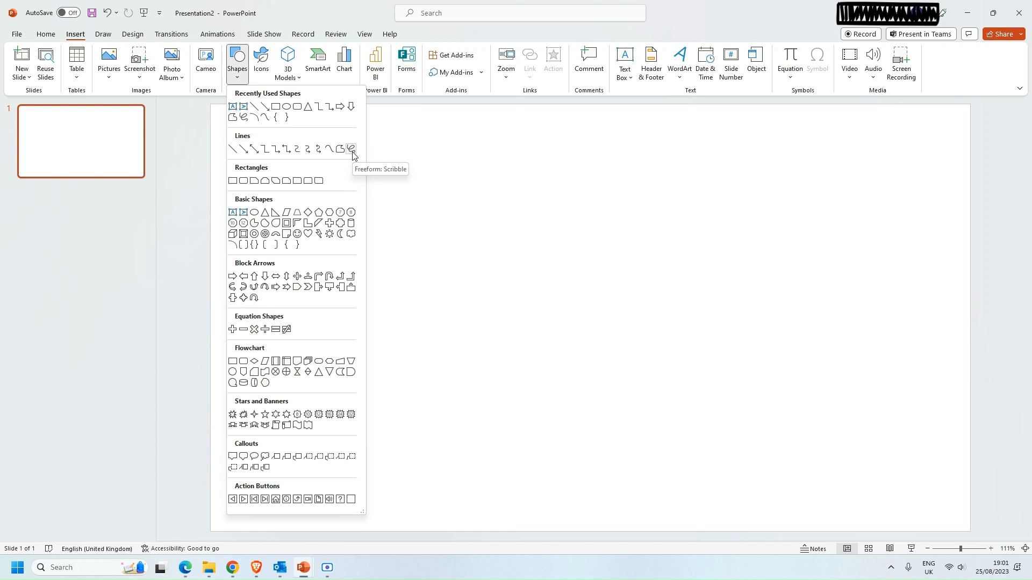
{"action": "left_click", "coordinate": [351, 148]}
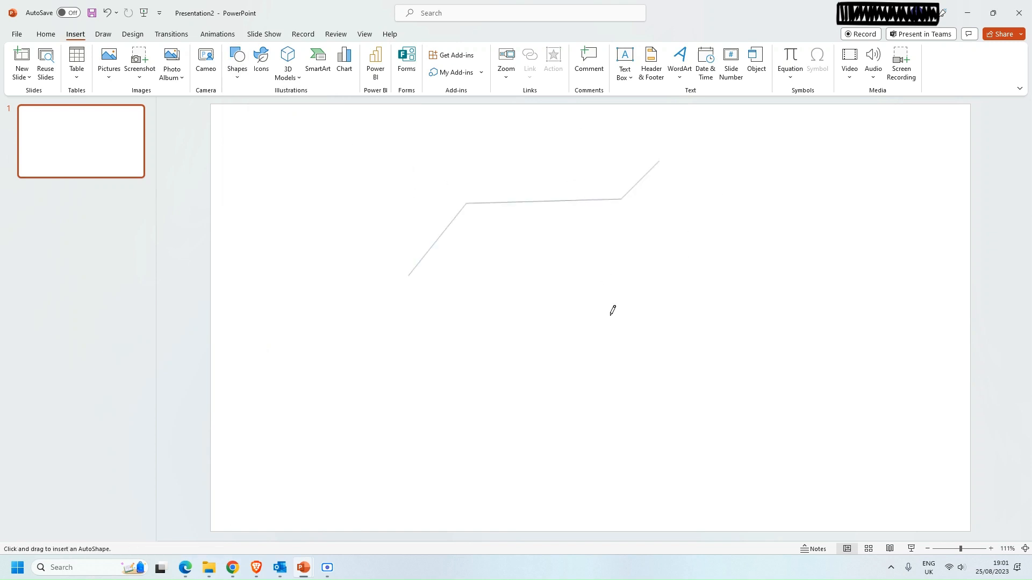